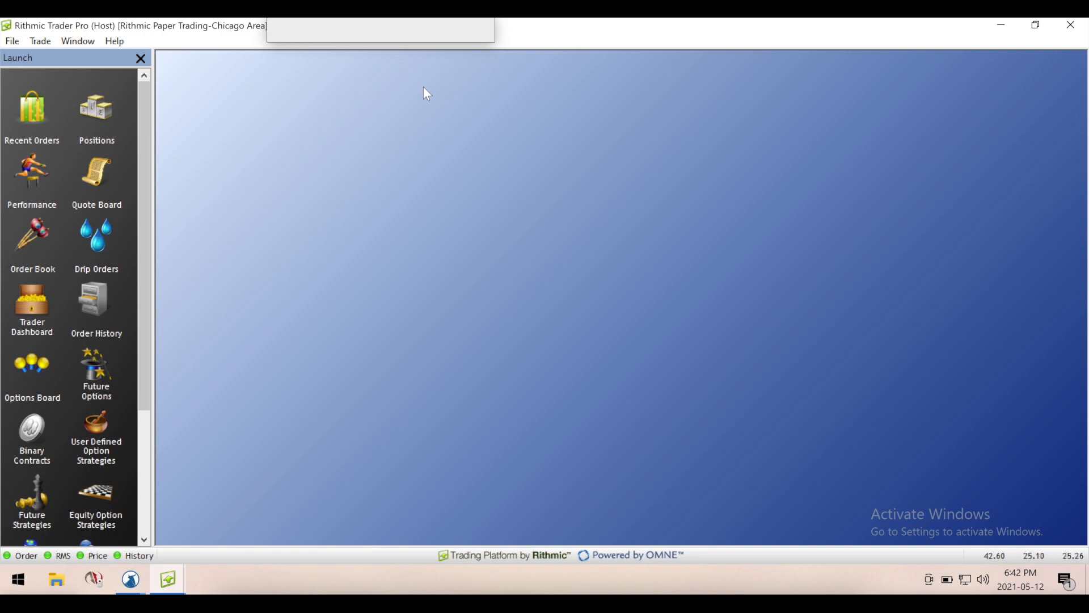
{"action": "mouse_move", "coordinate": [399, 154]}
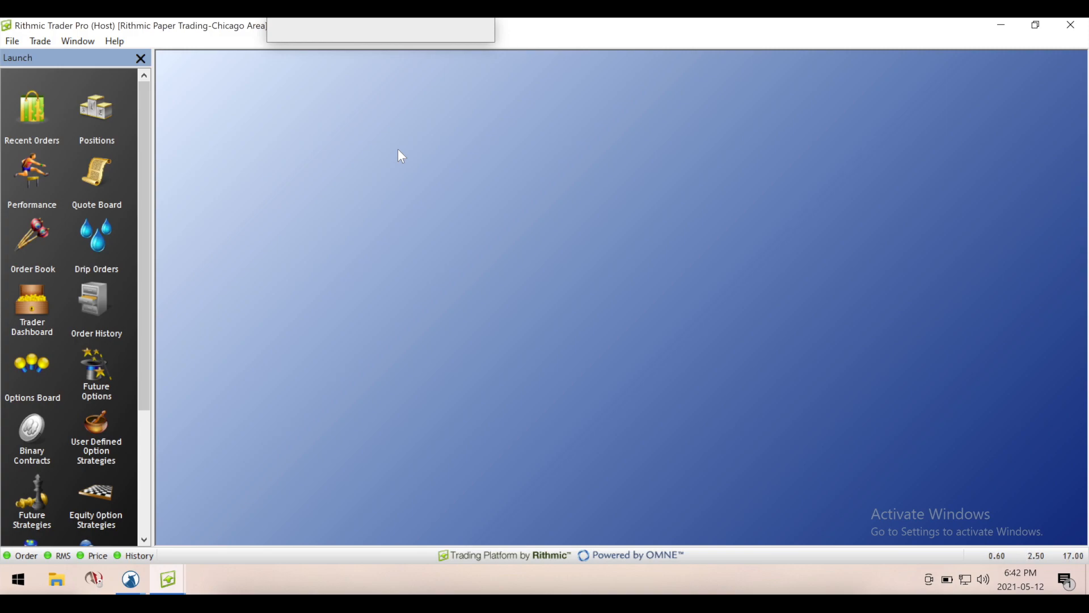
{"action": "mouse_move", "coordinate": [391, 177]}
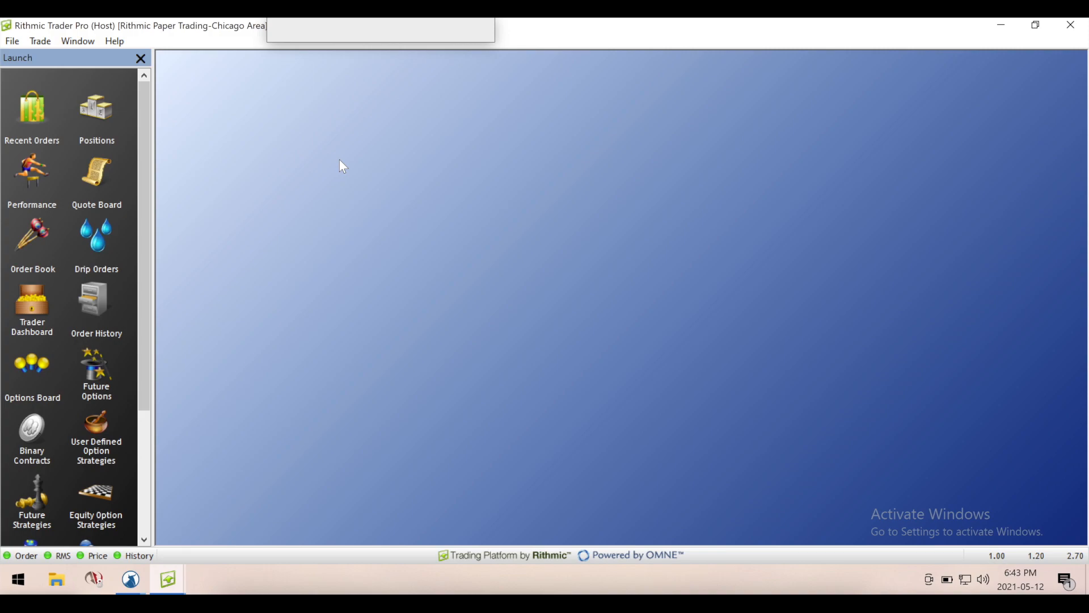
{"action": "mouse_move", "coordinate": [32, 173]}
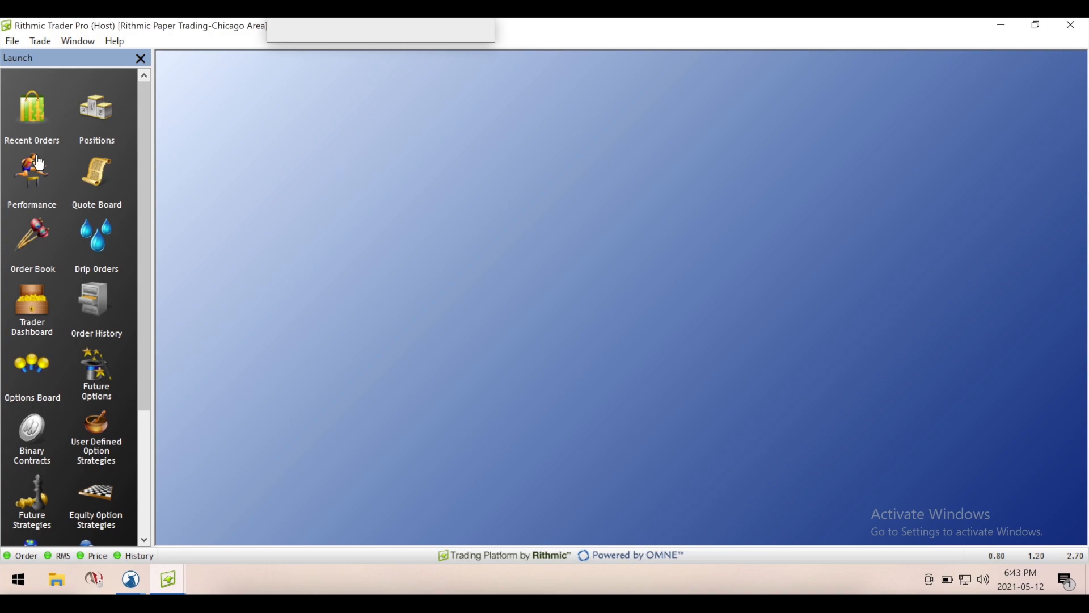
{"action": "mouse_move", "coordinate": [207, 340]}
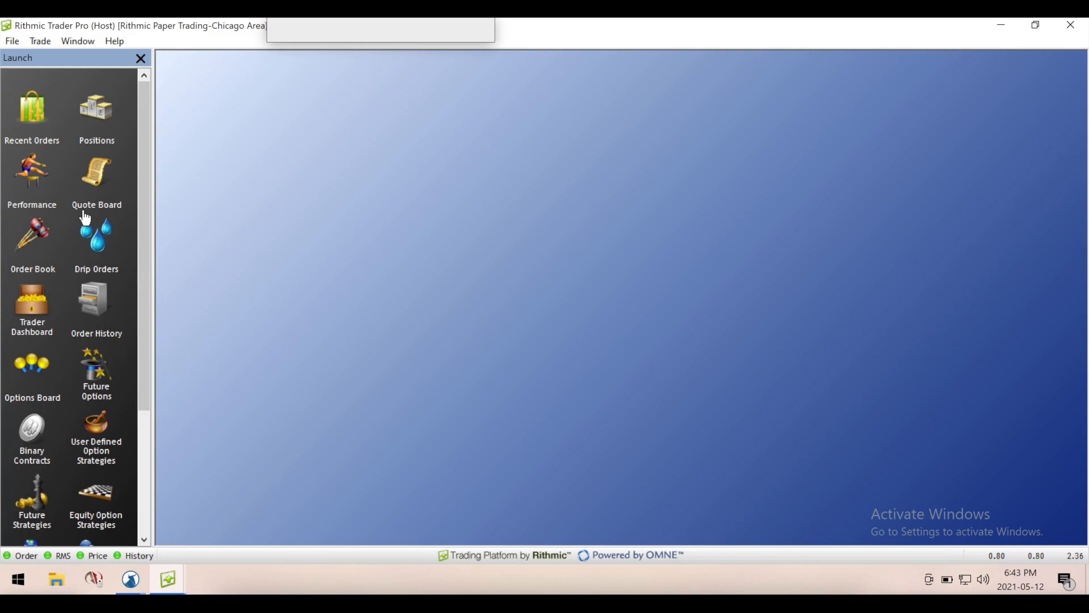
{"action": "mouse_move", "coordinate": [40, 41]}
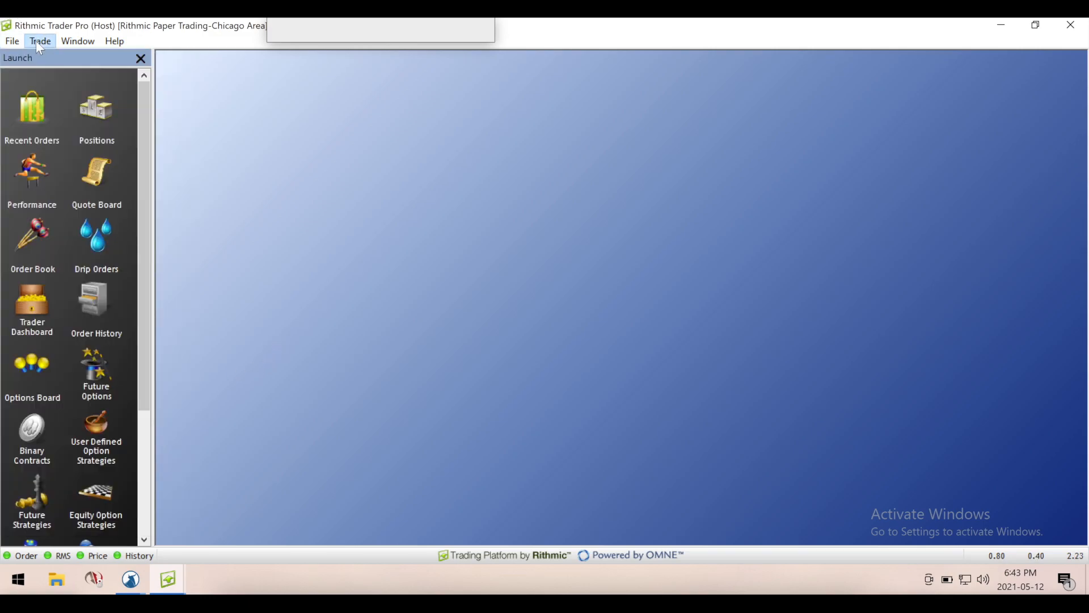
Look through the Help menu, then open the File menu's list of windows
{"action": "left_click", "coordinate": [114, 41]}
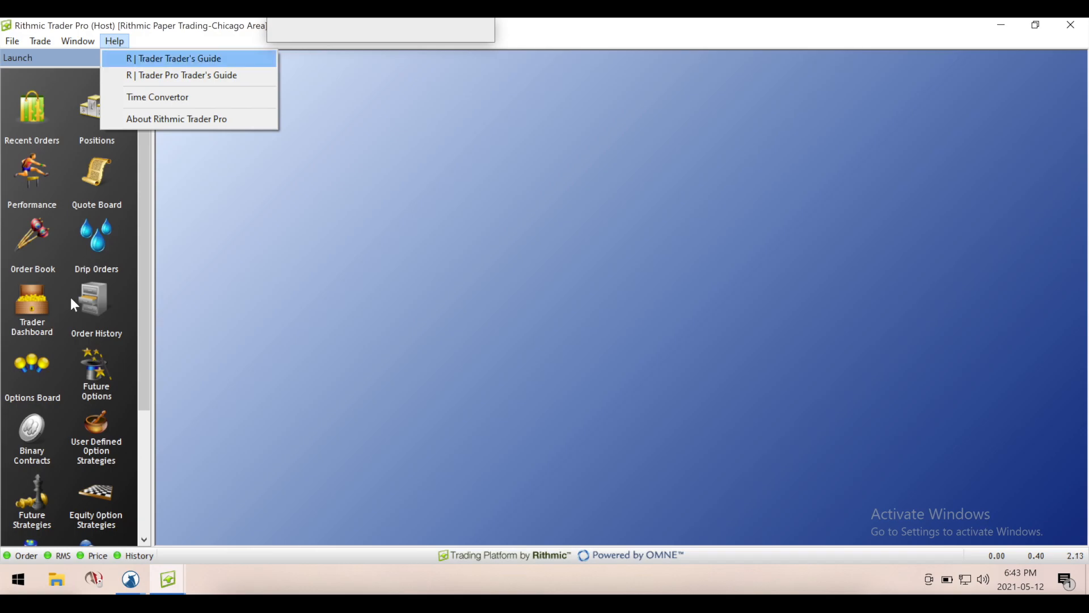
{"action": "mouse_move", "coordinate": [173, 307]}
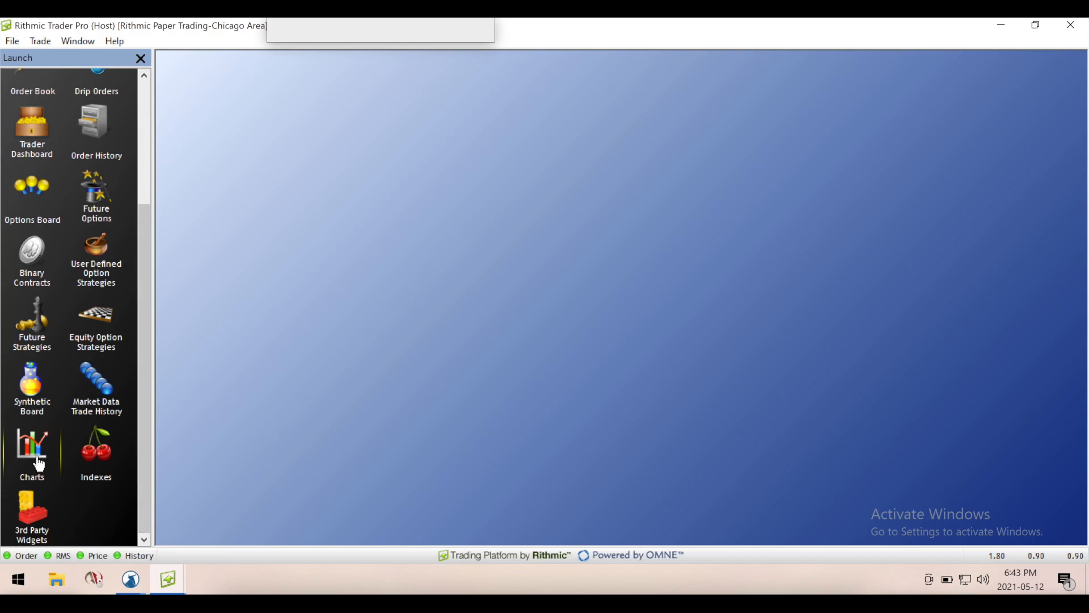
{"action": "left_click", "coordinate": [11, 41]}
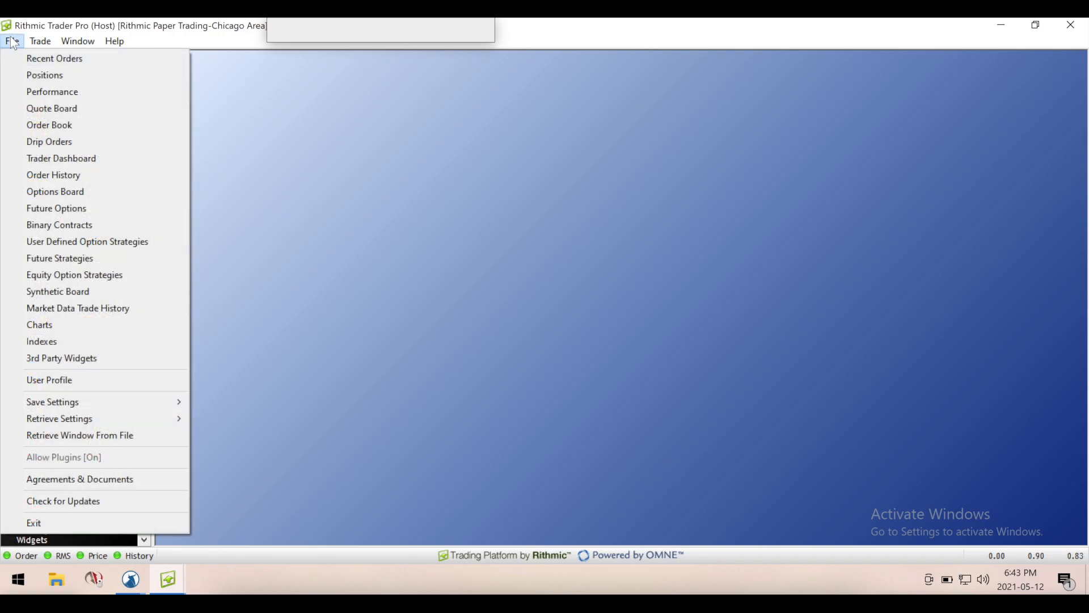
{"action": "mouse_move", "coordinate": [40, 324]}
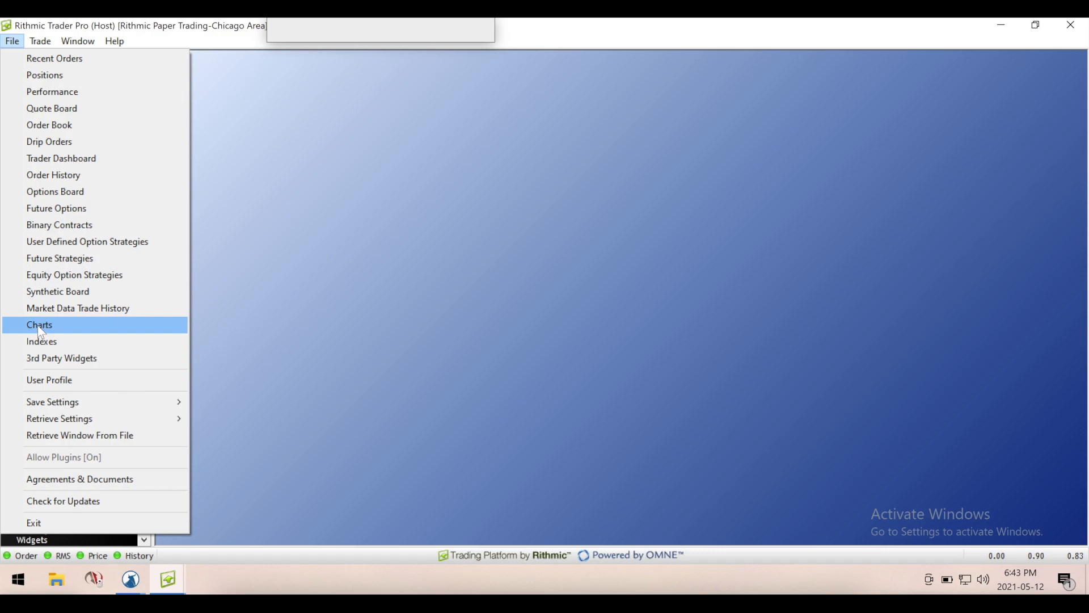
Open a new empty Charts window and select its Symbol.Exchange field
{"action": "left_click", "coordinate": [39, 324]}
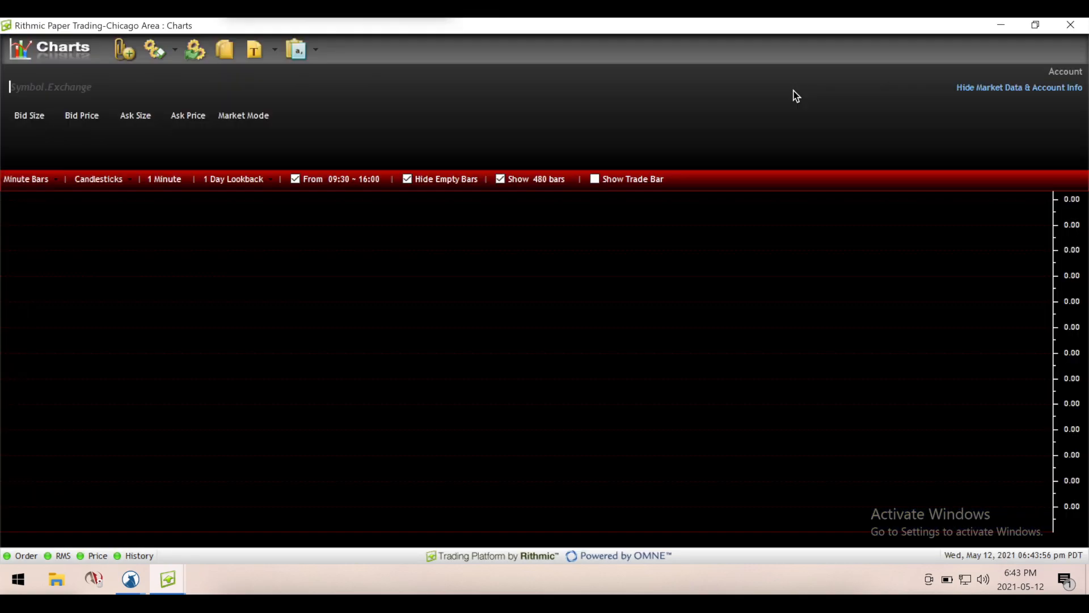
{"action": "mouse_move", "coordinate": [581, 139]}
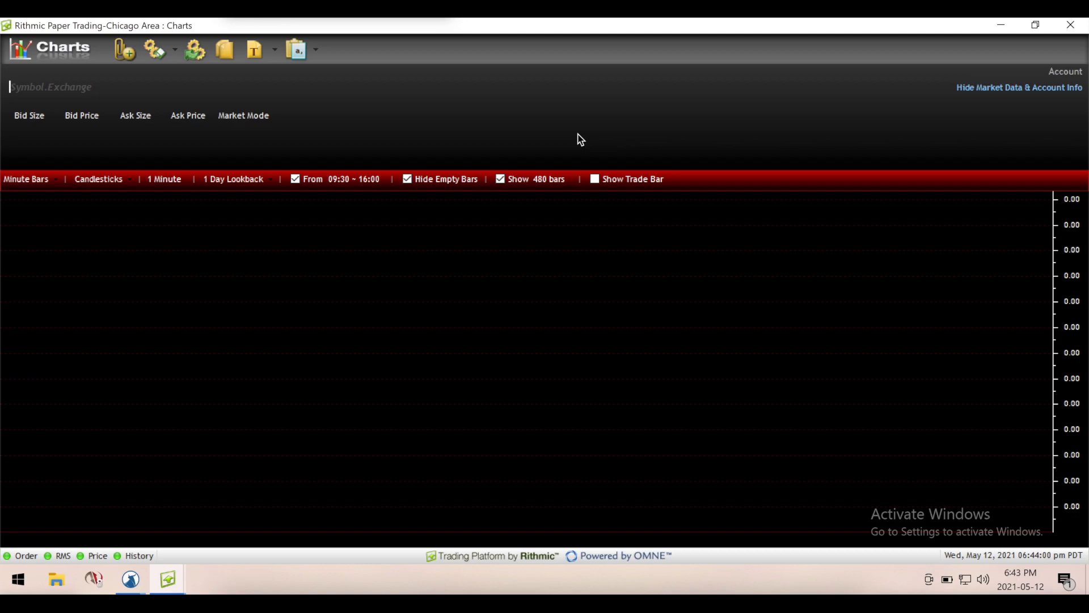
{"action": "mouse_move", "coordinate": [153, 107]}
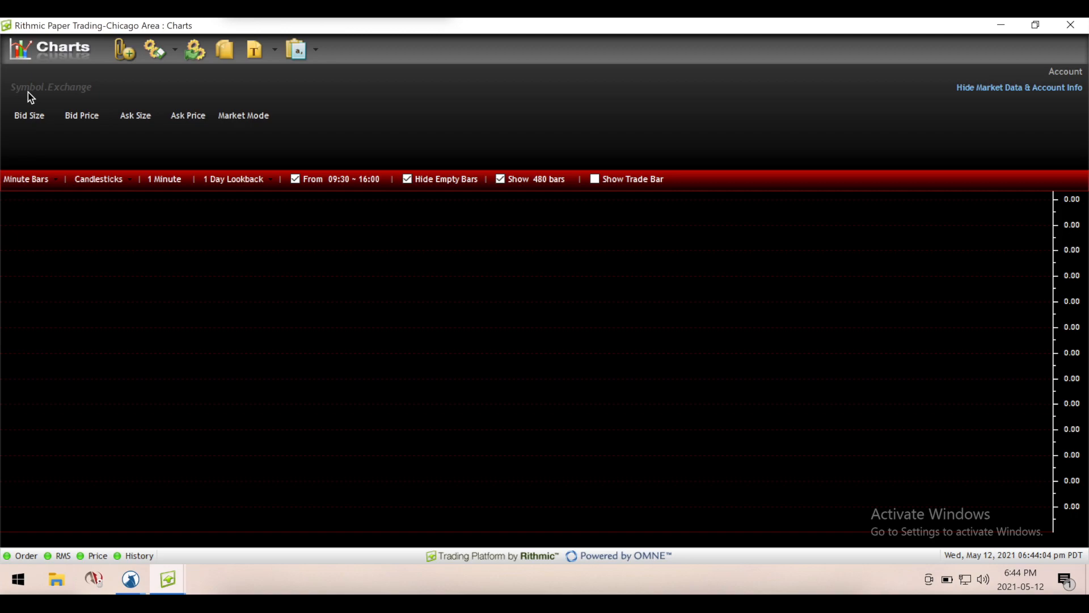
{"action": "mouse_move", "coordinate": [59, 94]}
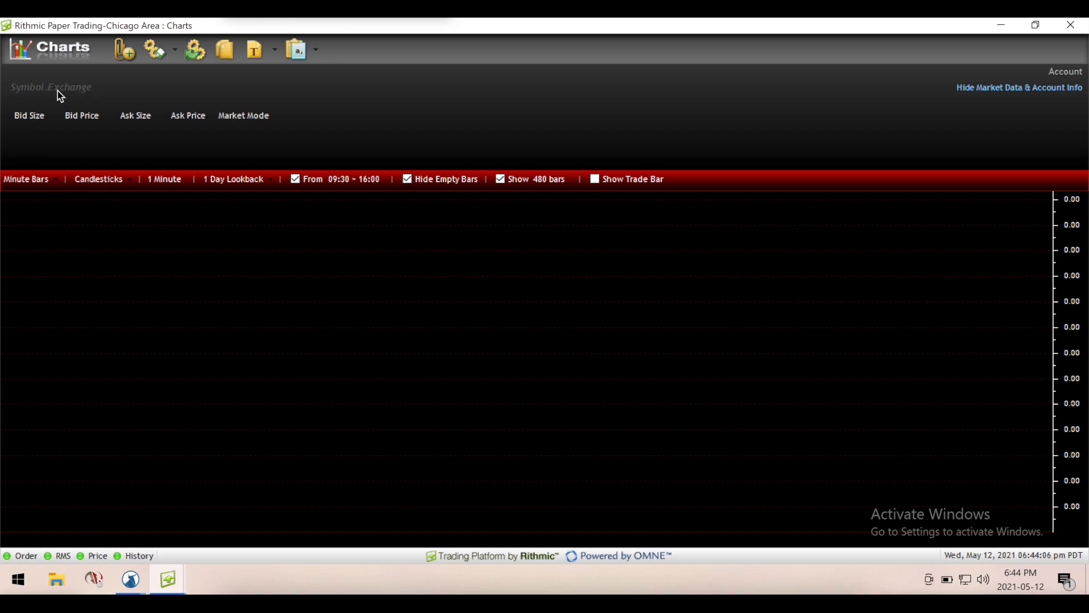
{"action": "left_click", "coordinate": [49, 87]}
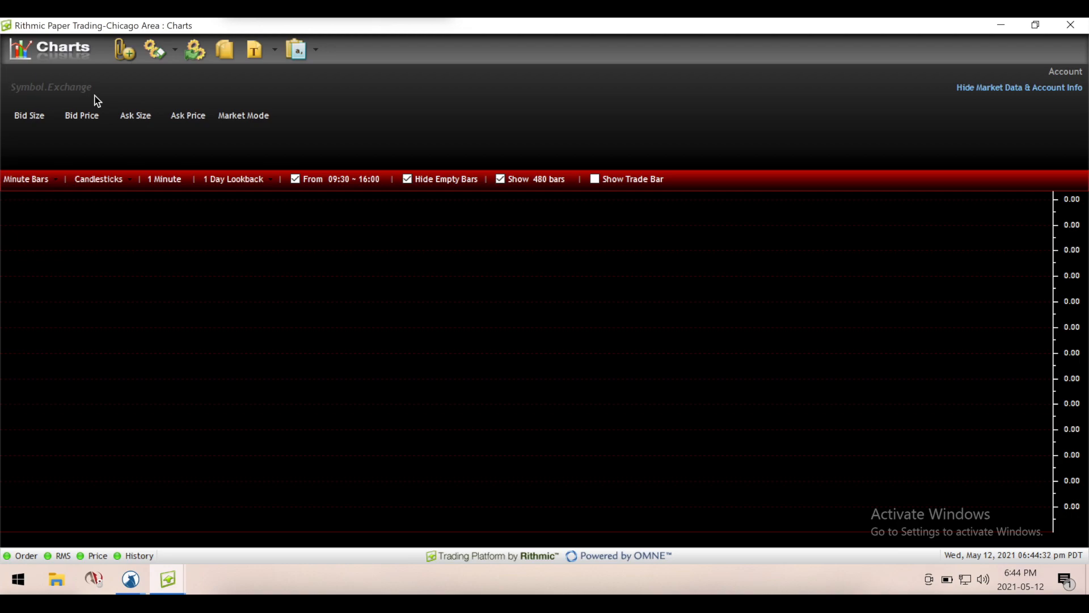
Open the Add Symbol picker and expand the CBOT exchange to list its futures
{"action": "left_click", "coordinate": [49, 86]}
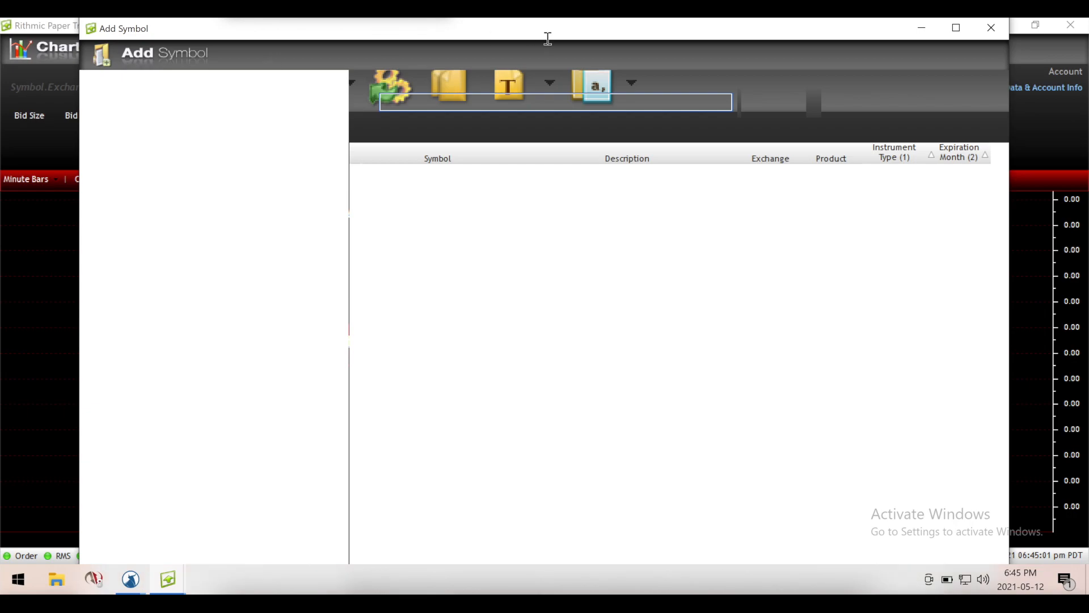
{"action": "mouse_move", "coordinate": [522, 213]}
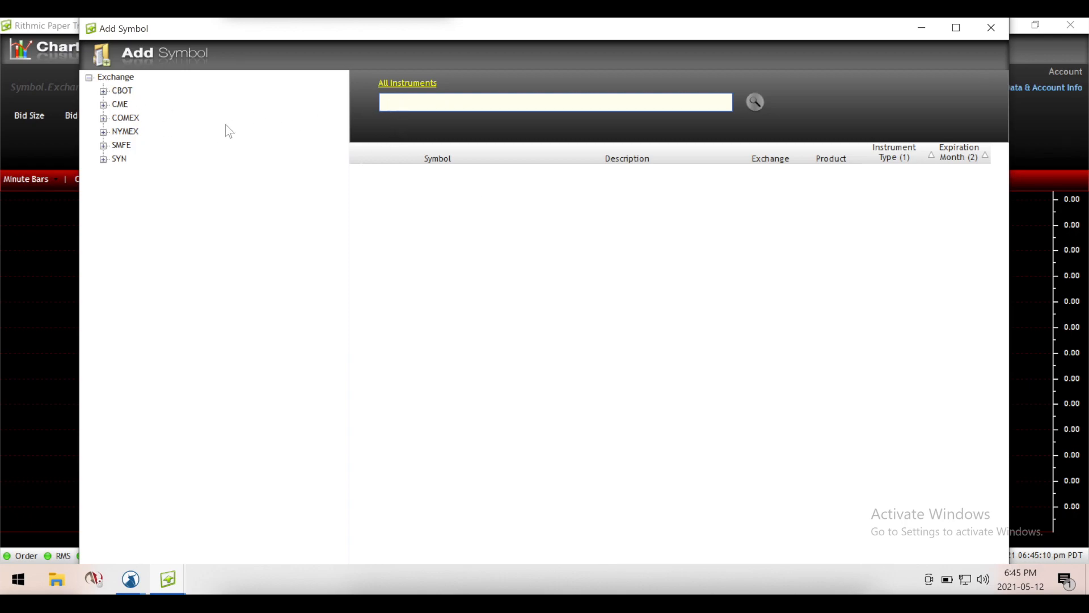
{"action": "left_click", "coordinate": [103, 91]}
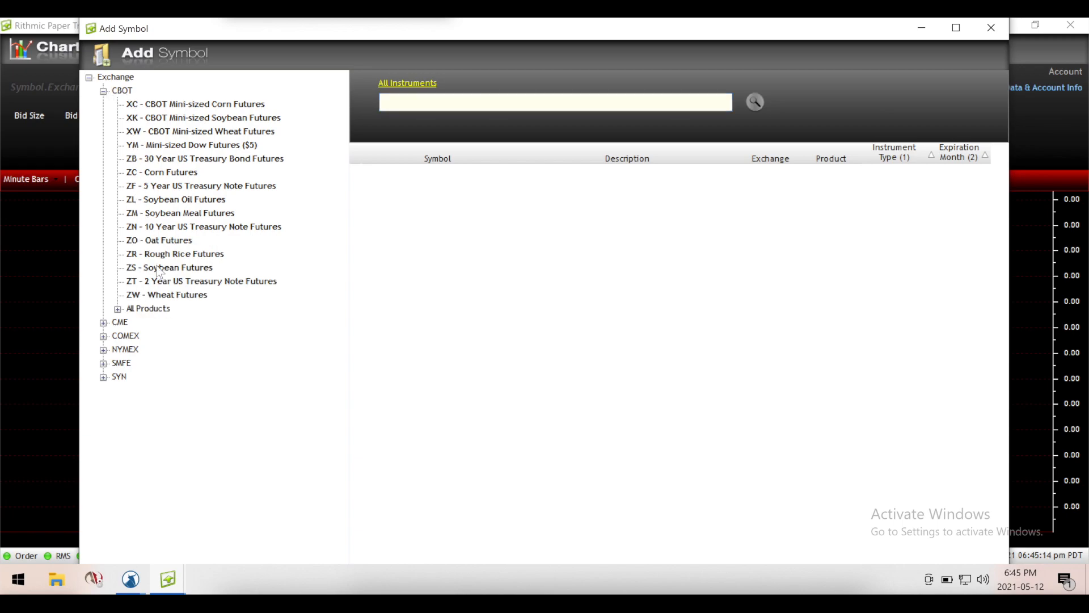
{"action": "mouse_move", "coordinate": [132, 249]}
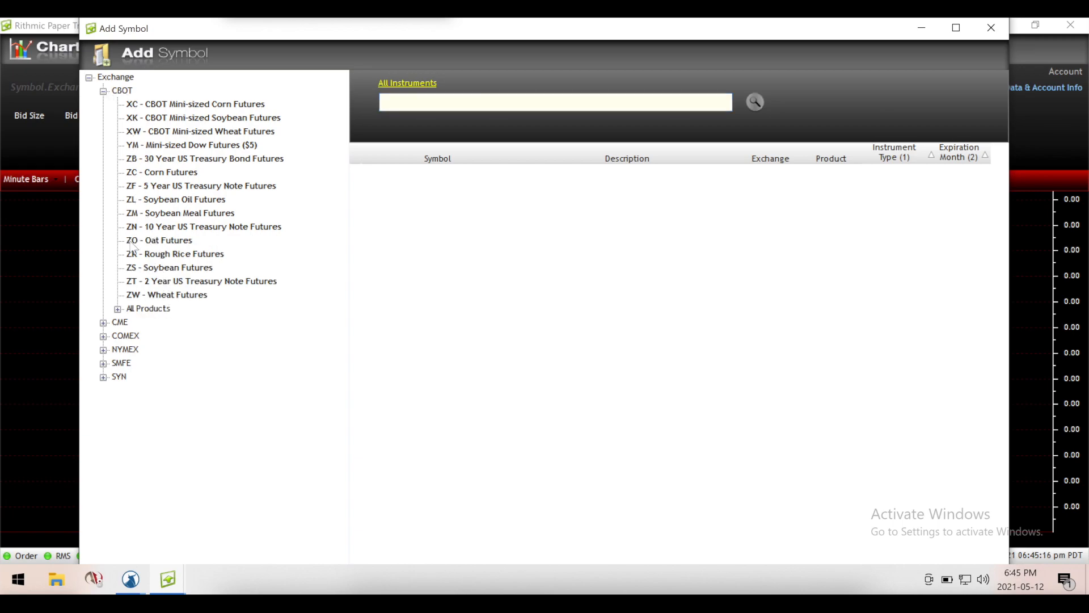
Expand ZB - 30 Year US Treasury Bond Futures to list its contracts
{"action": "left_click", "coordinate": [204, 159]}
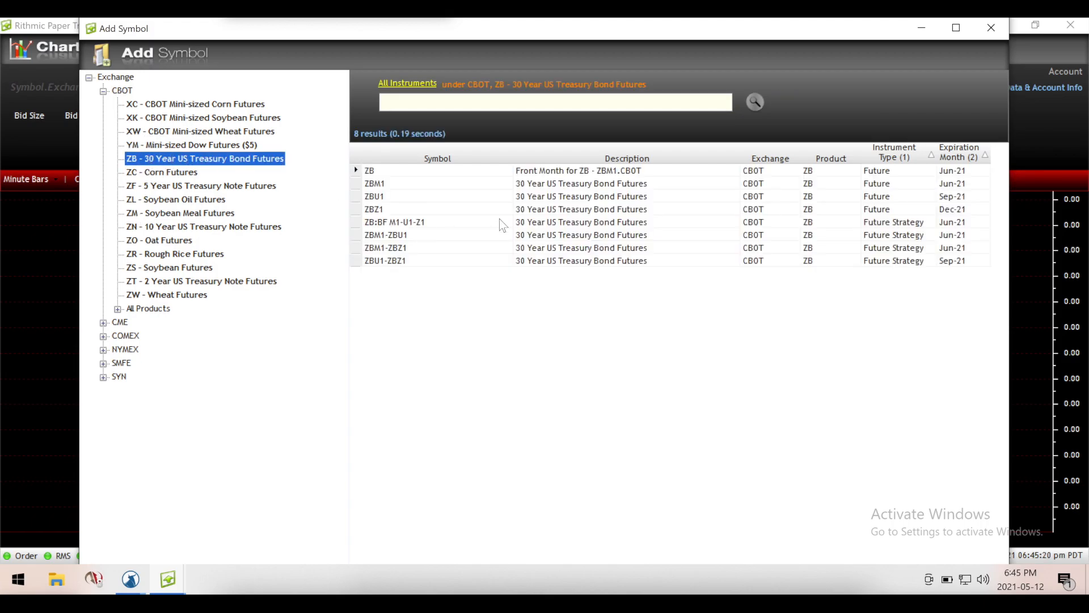
{"action": "mouse_move", "coordinate": [396, 197]}
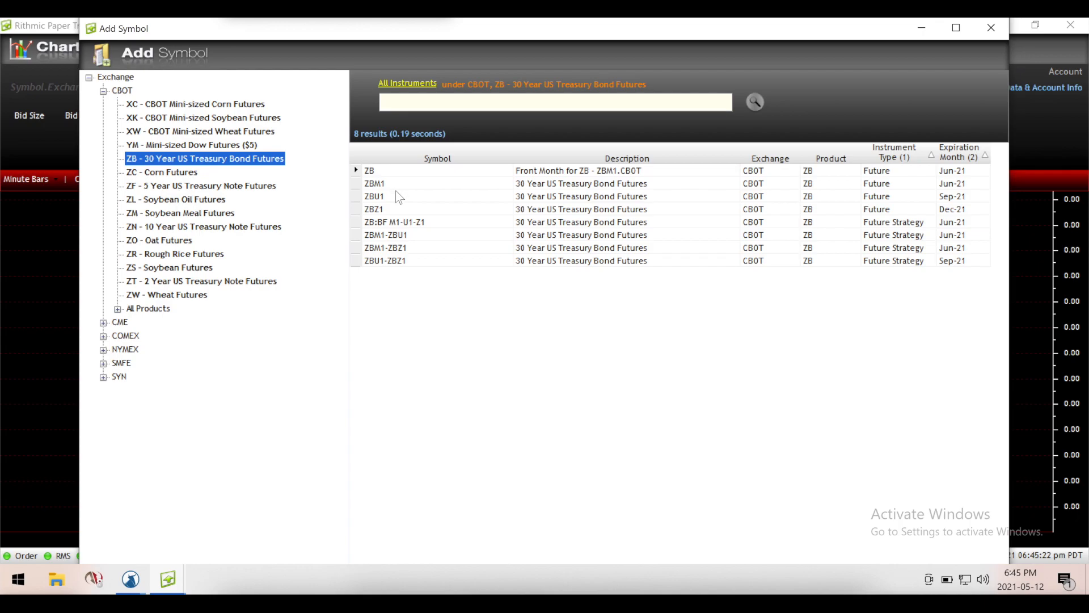
{"action": "mouse_move", "coordinate": [846, 308]}
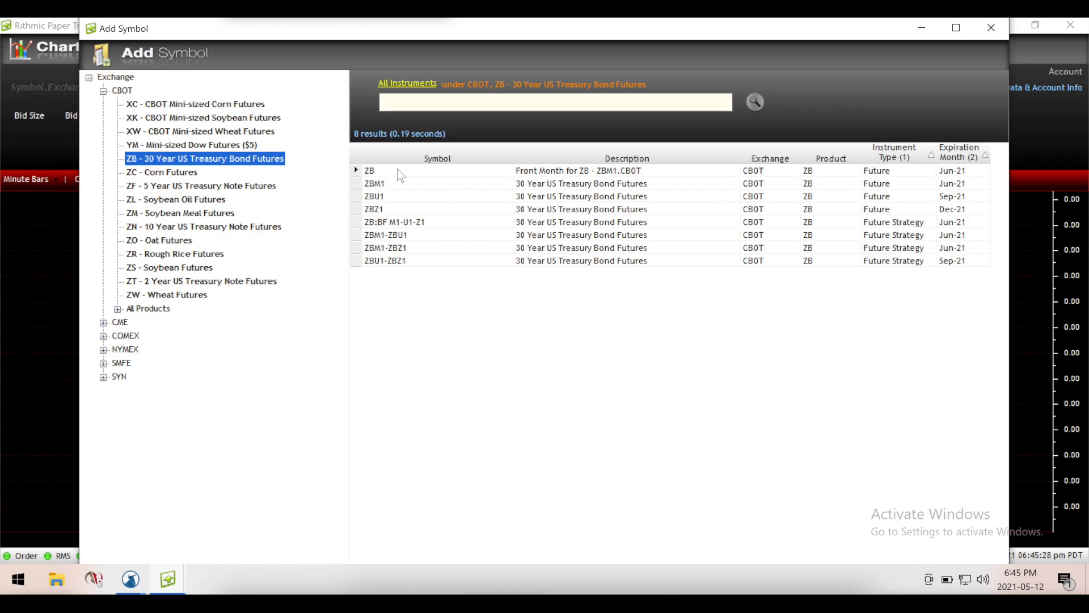
{"action": "mouse_move", "coordinate": [387, 193]}
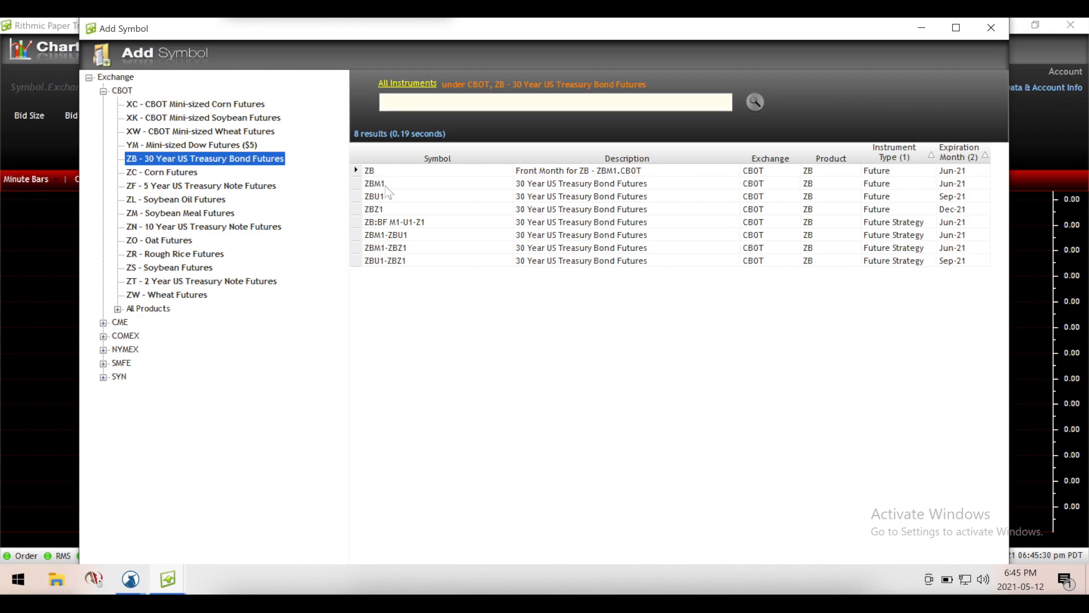
{"action": "mouse_move", "coordinate": [389, 212]}
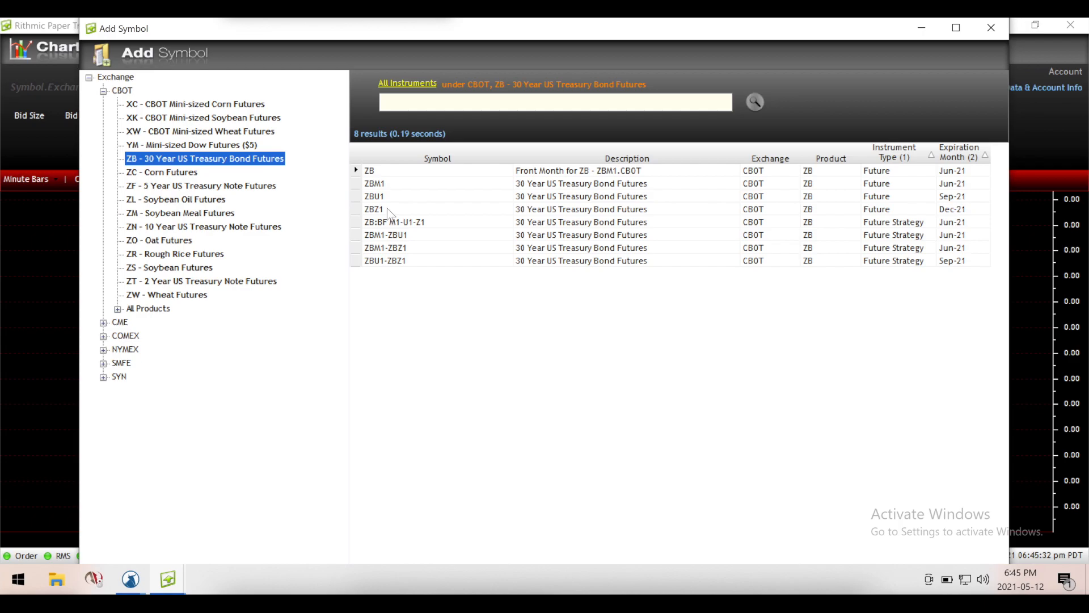
{"action": "mouse_move", "coordinate": [391, 195]}
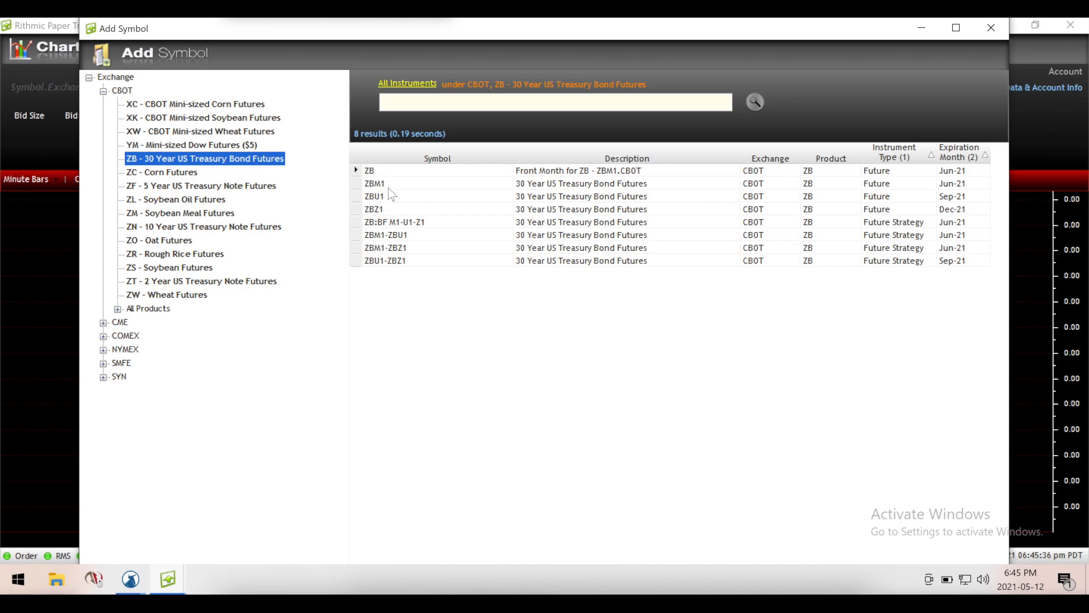
{"action": "mouse_move", "coordinate": [499, 223]}
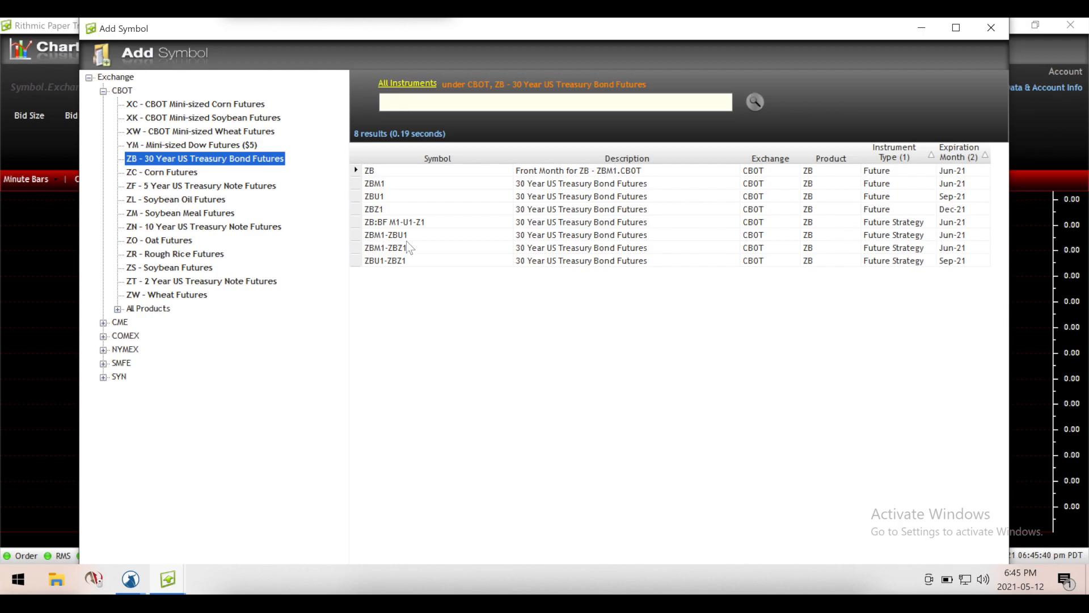
{"action": "mouse_move", "coordinate": [434, 263]}
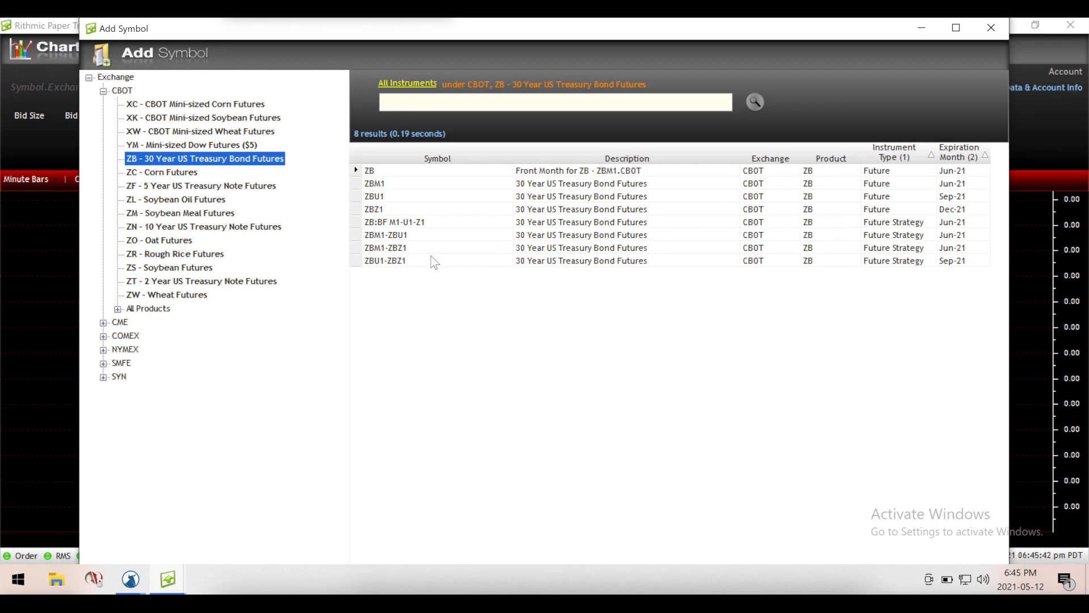
{"action": "mouse_move", "coordinate": [431, 216]}
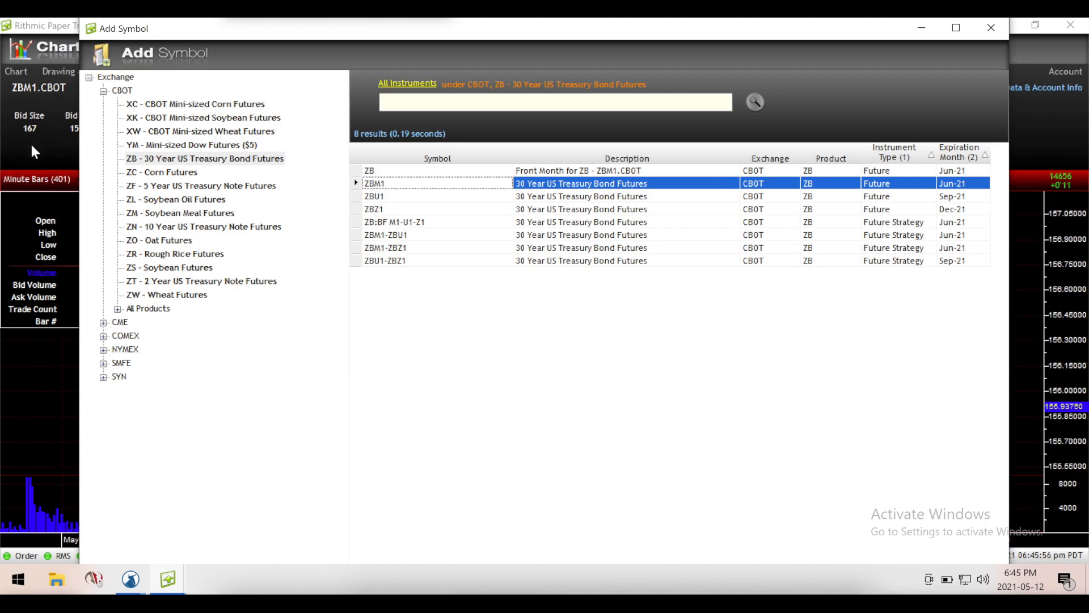
{"action": "mouse_move", "coordinate": [254, 99]}
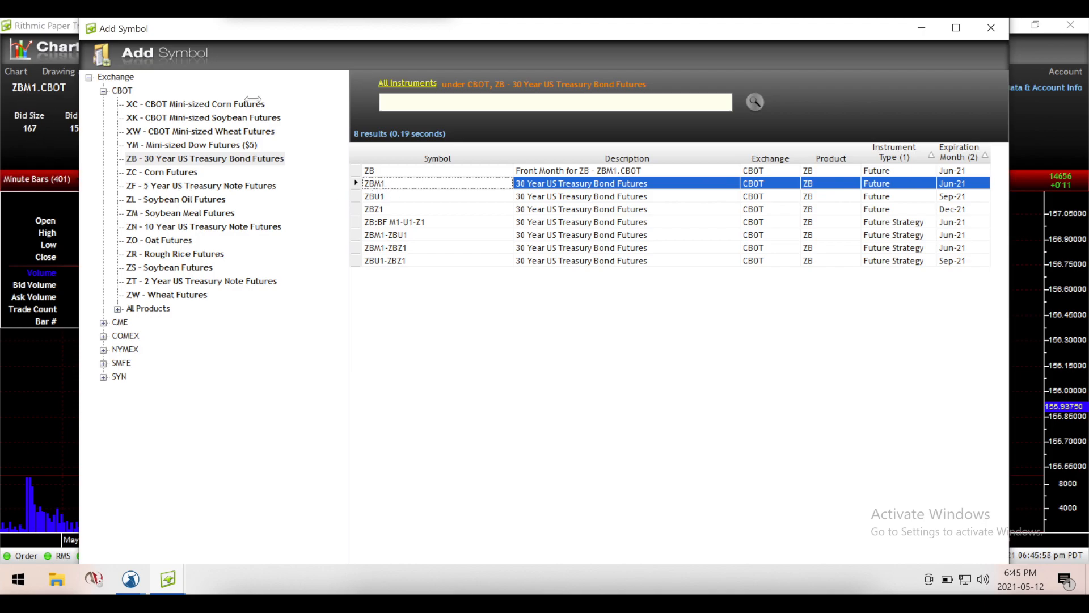
{"action": "mouse_move", "coordinate": [956, 28]}
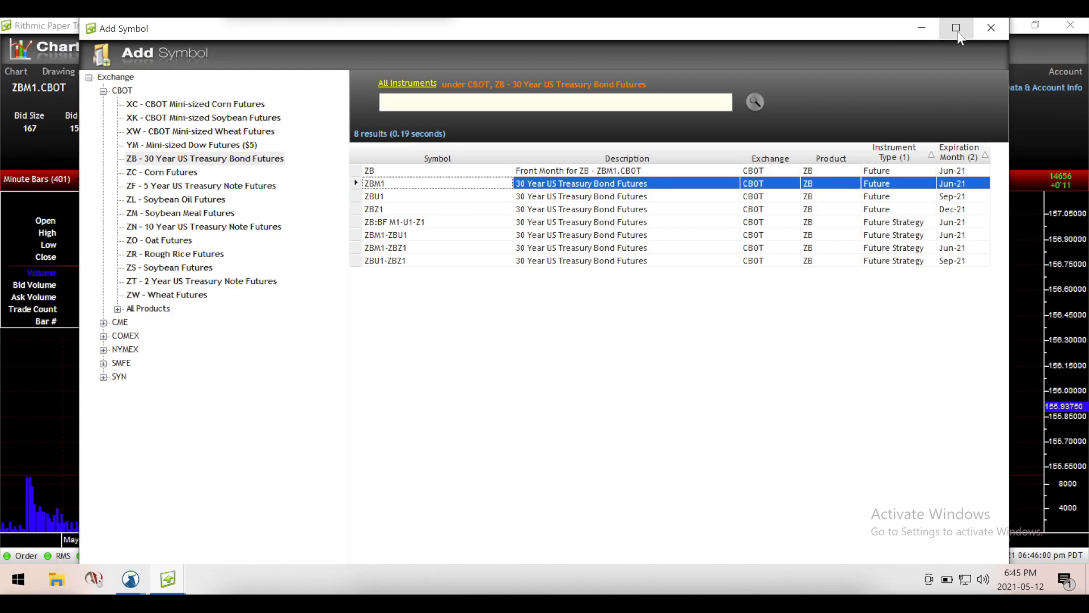
Maximize Add Symbol, add the June ZBM1 contract to the chart, and dismiss the window
{"action": "left_click", "coordinate": [956, 28]}
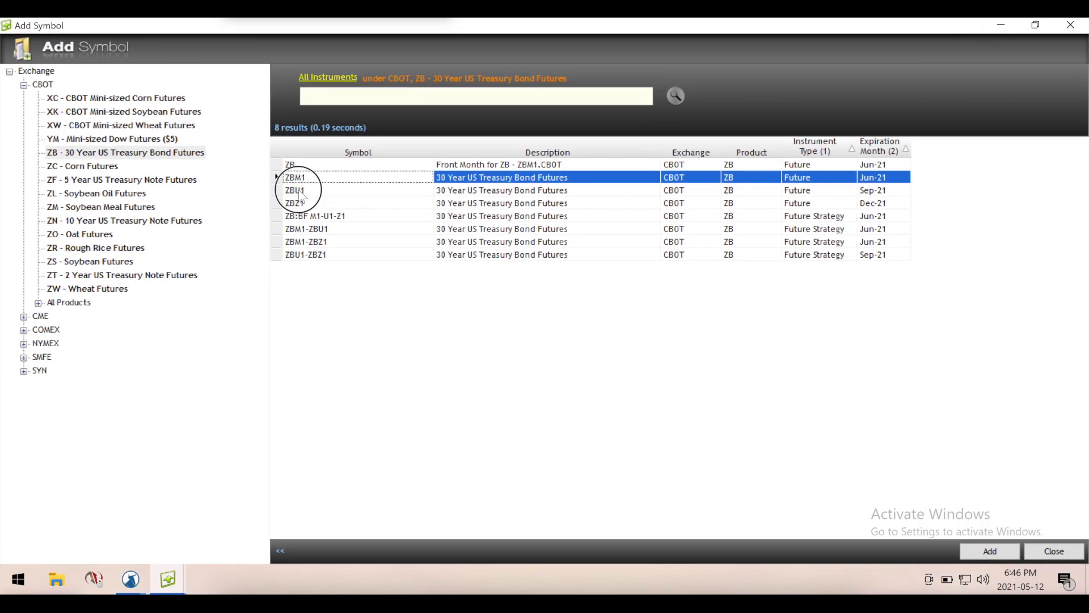
{"action": "left_click", "coordinate": [294, 189]}
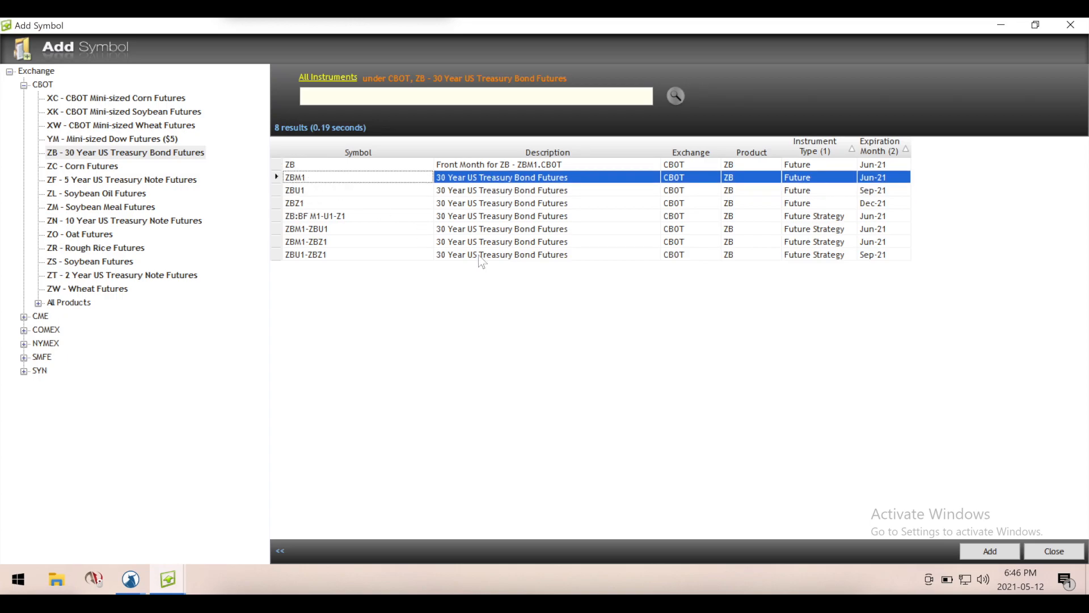
{"action": "mouse_move", "coordinate": [519, 280]}
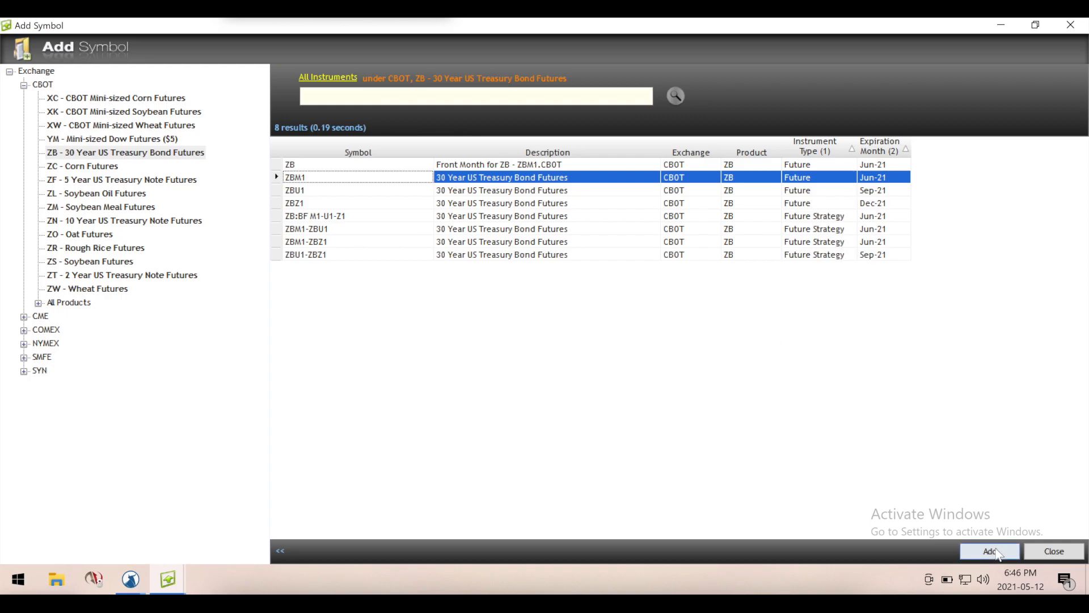
{"action": "left_click", "coordinate": [989, 550]}
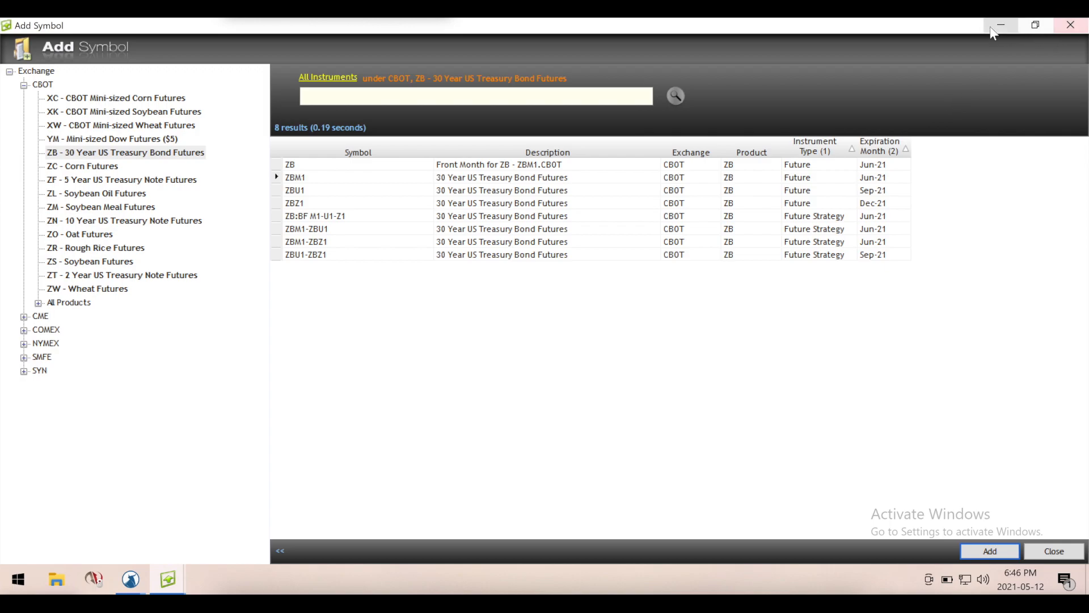
{"action": "left_click", "coordinate": [989, 550]}
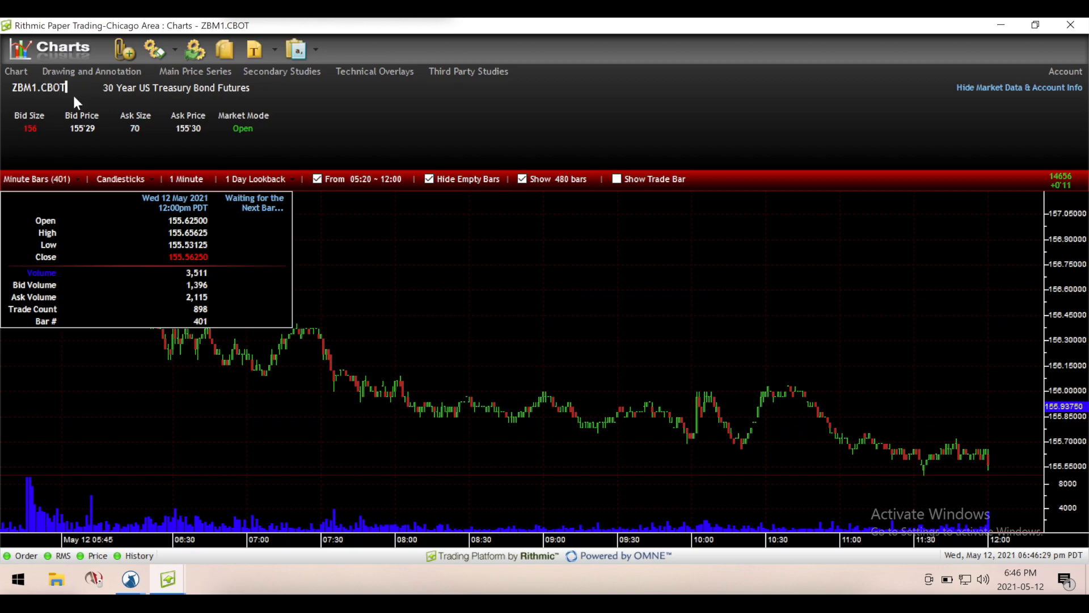
{"action": "mouse_move", "coordinate": [361, 136]}
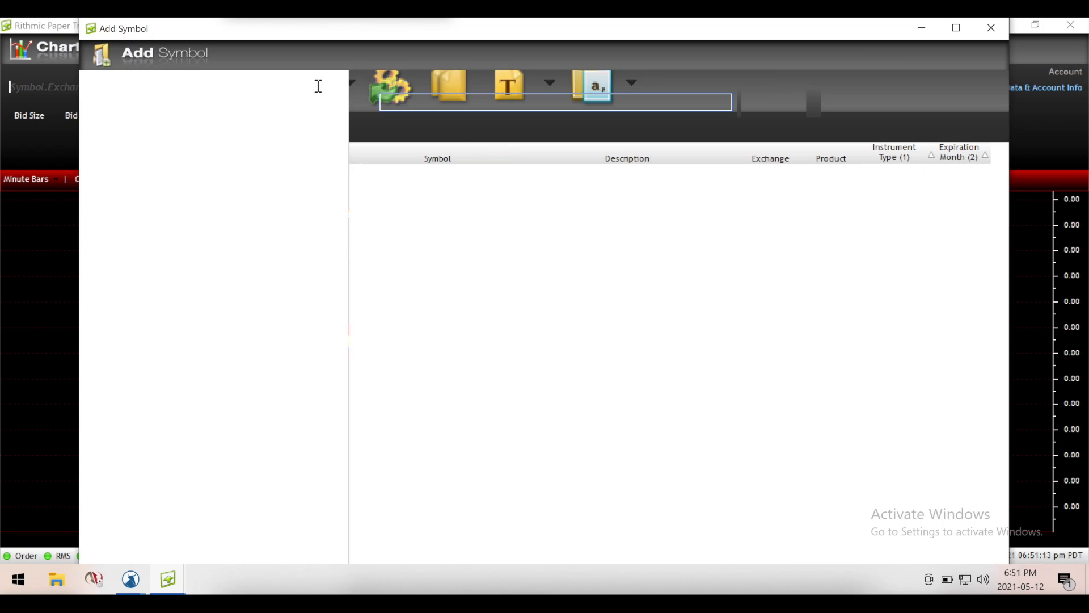
{"action": "mouse_move", "coordinate": [499, 188]}
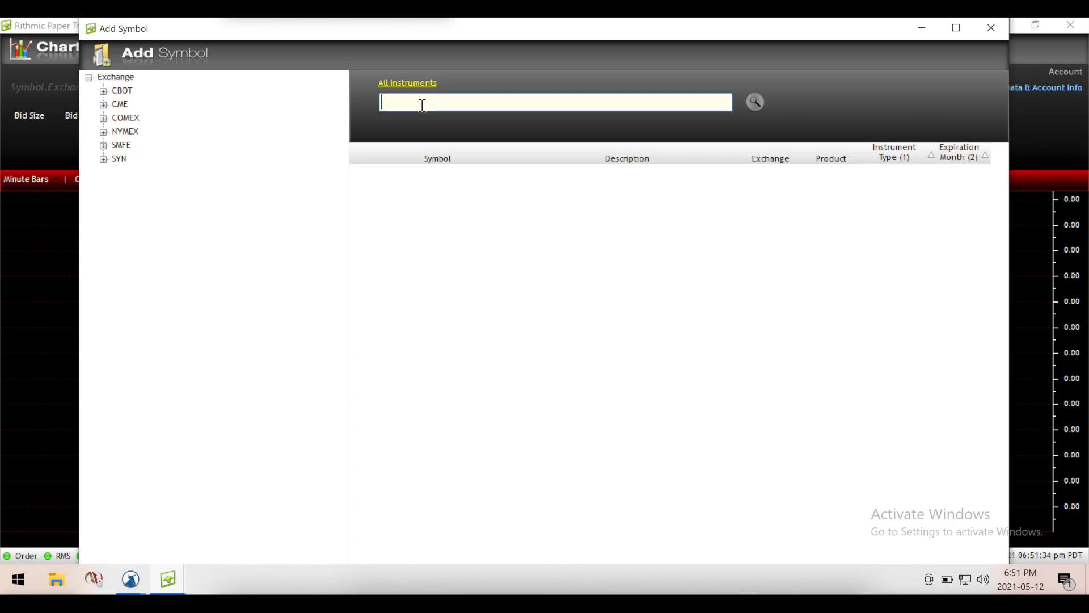
Enter ESM1 as the Add Symbol search term
{"action": "type", "text": "ESM1"}
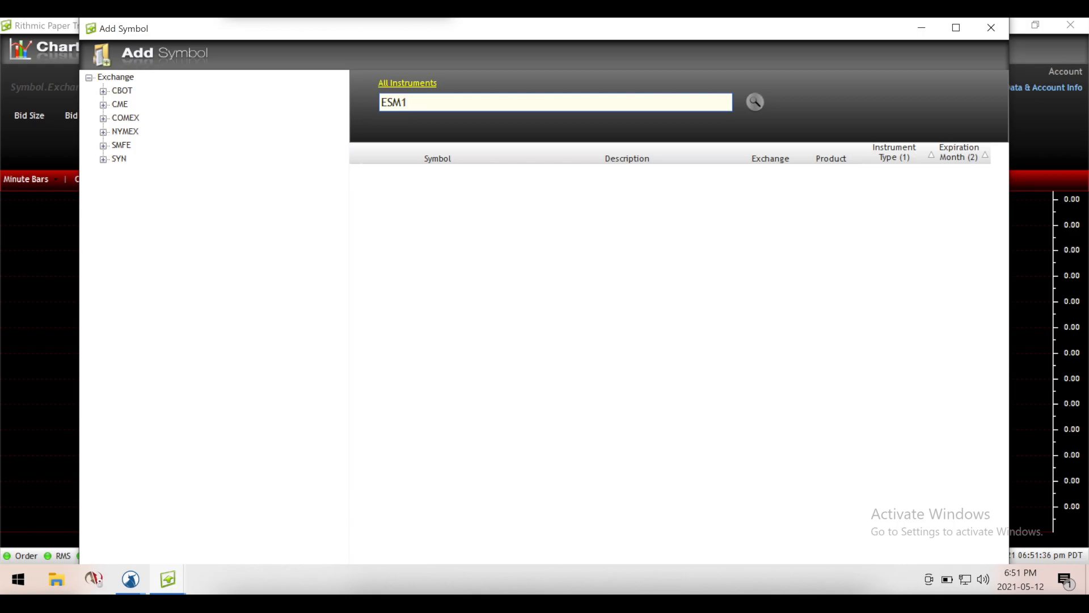
Search instruments for ESM1, returning E-mini S&P 500 results on CME
{"action": "left_click", "coordinate": [755, 102]}
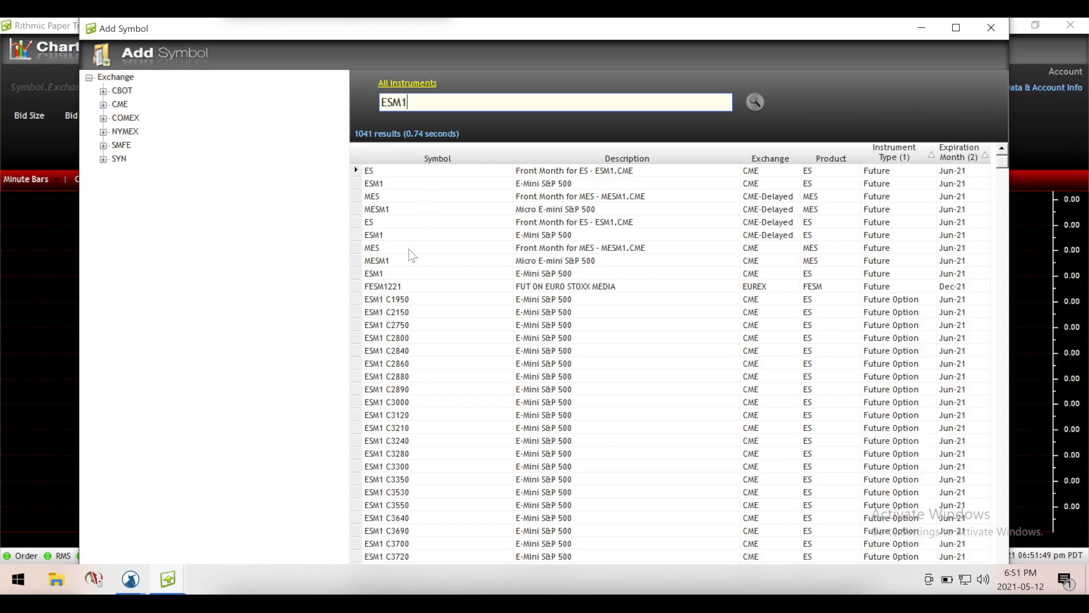
{"action": "mouse_move", "coordinate": [547, 179]}
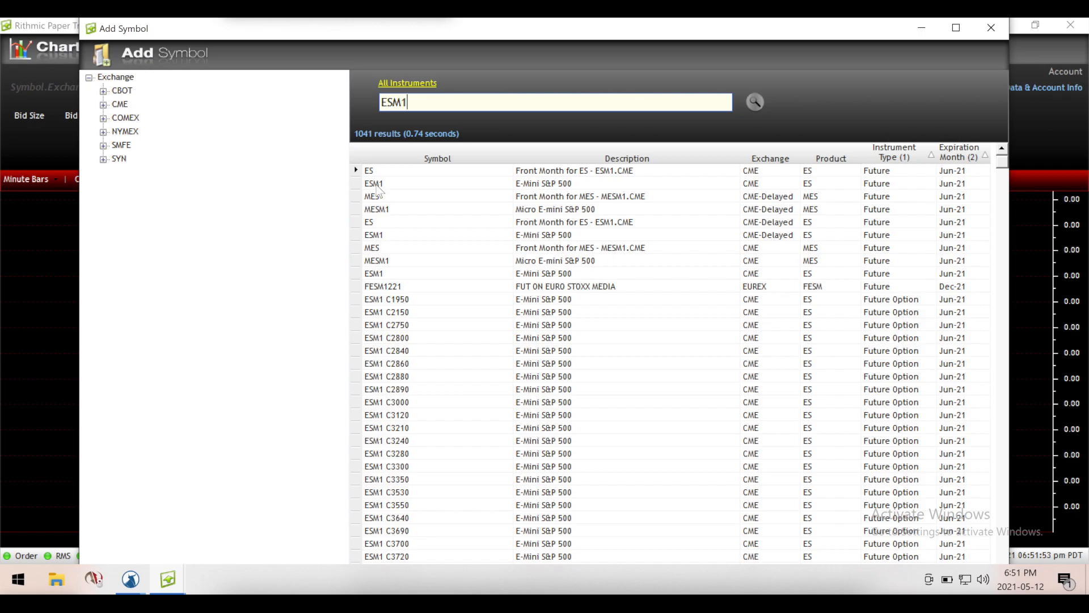
{"action": "mouse_move", "coordinate": [629, 176]}
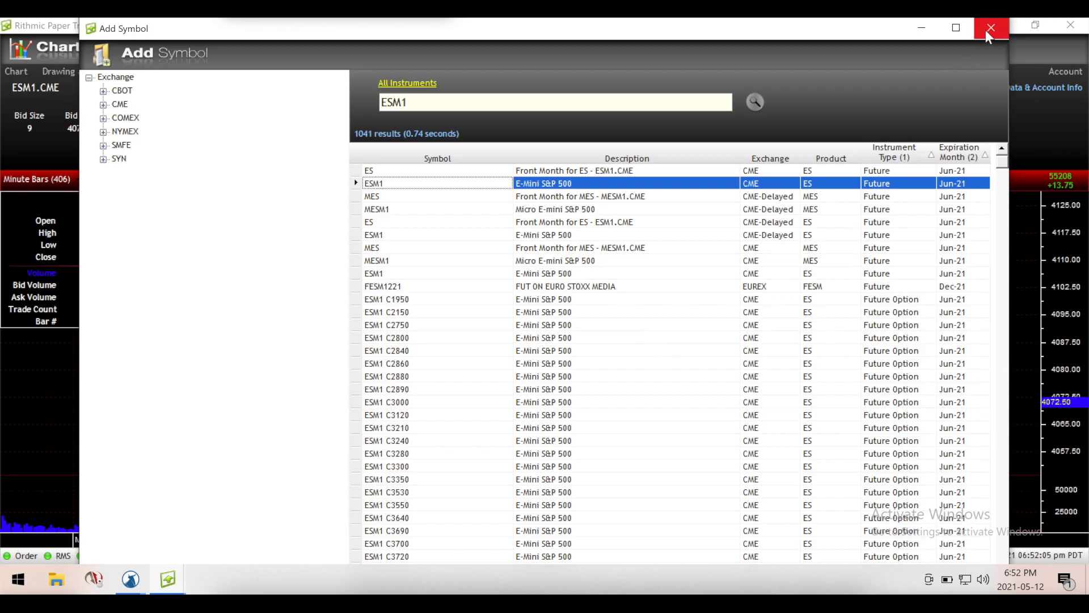
Close the Add Symbol window to reveal the ESM1.CME one-minute chart
{"action": "left_click", "coordinate": [991, 28]}
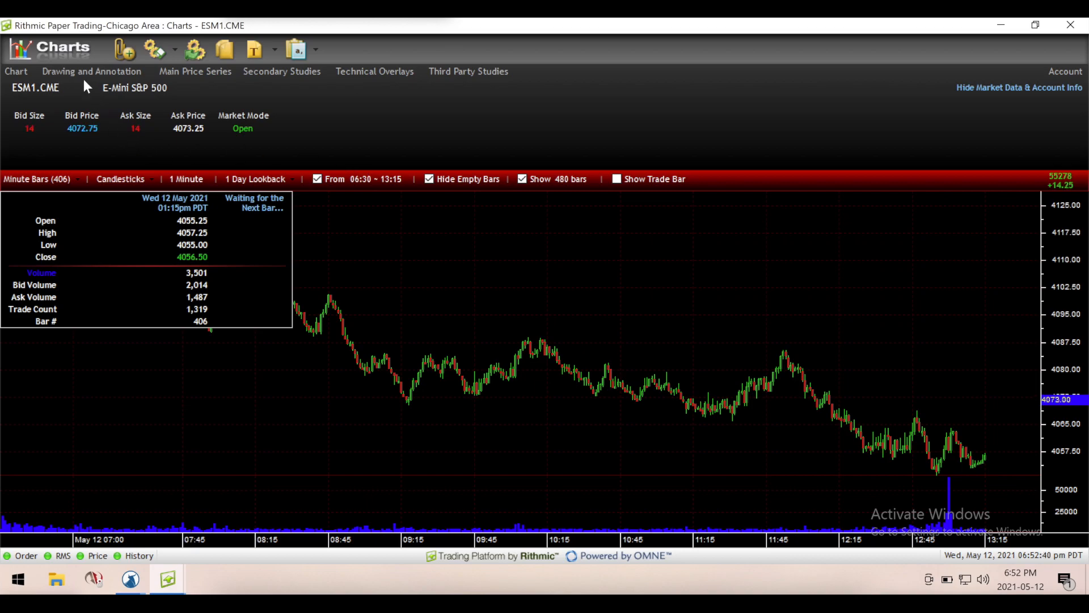
{"action": "left_click", "coordinate": [91, 71]}
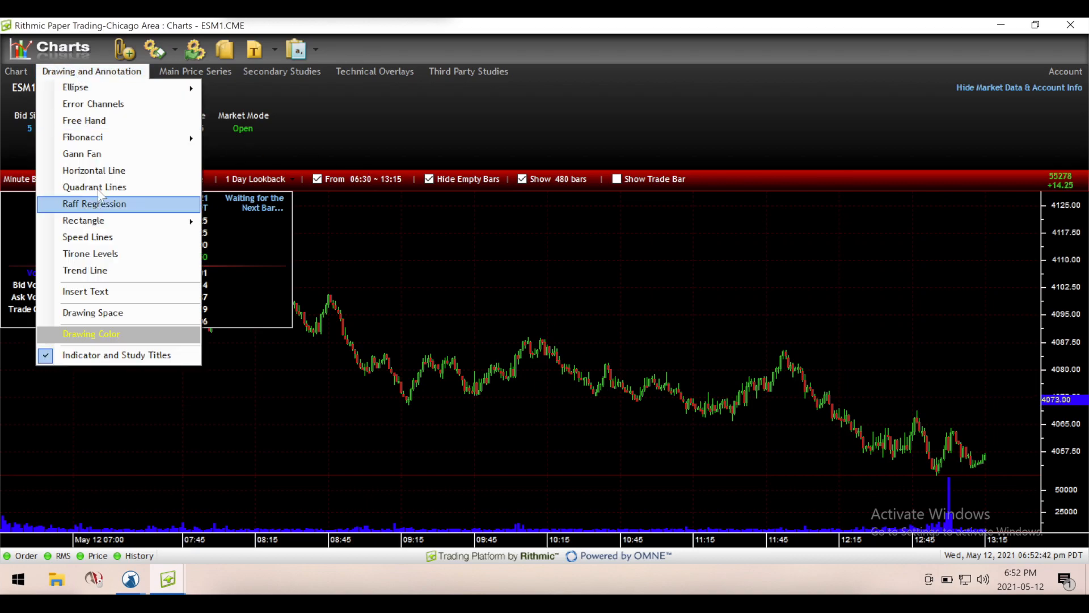
{"action": "left_click", "coordinate": [195, 71]}
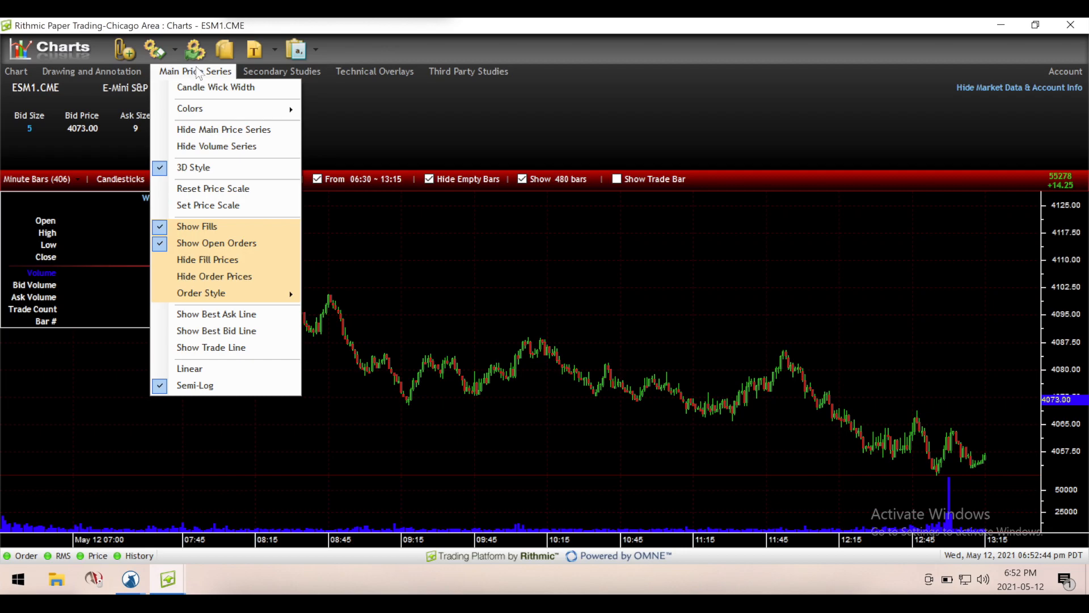
{"action": "left_click", "coordinate": [281, 71]}
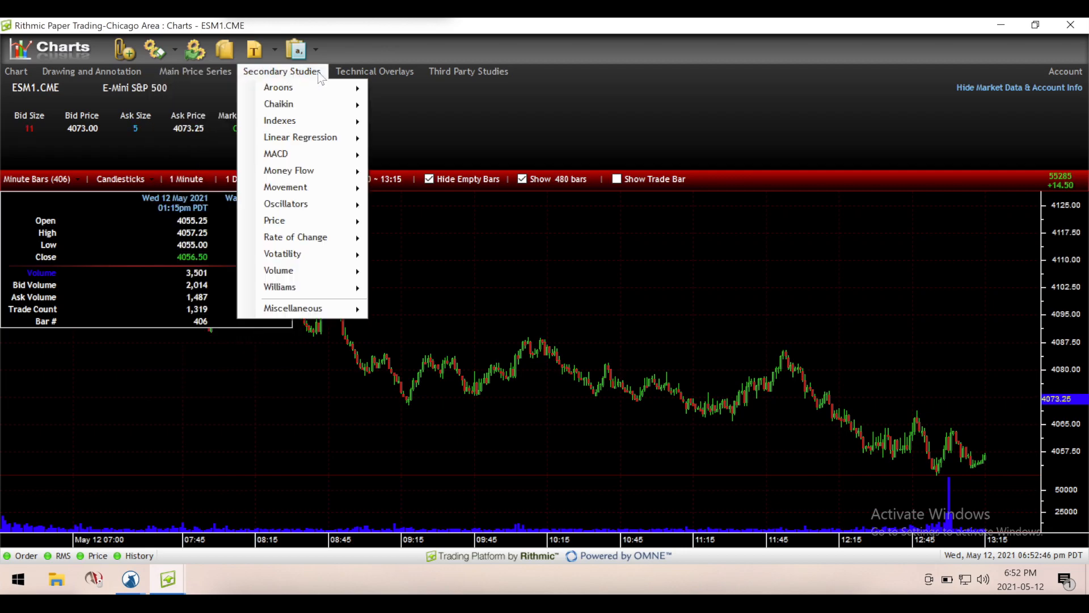
{"action": "left_click", "coordinate": [195, 71]}
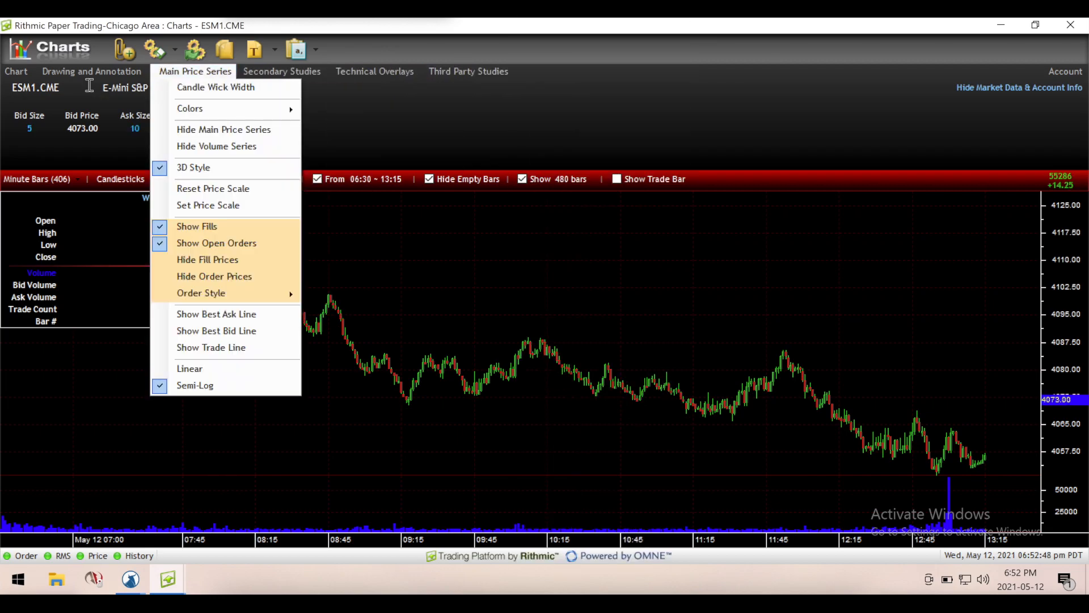
{"action": "left_click", "coordinate": [16, 71]}
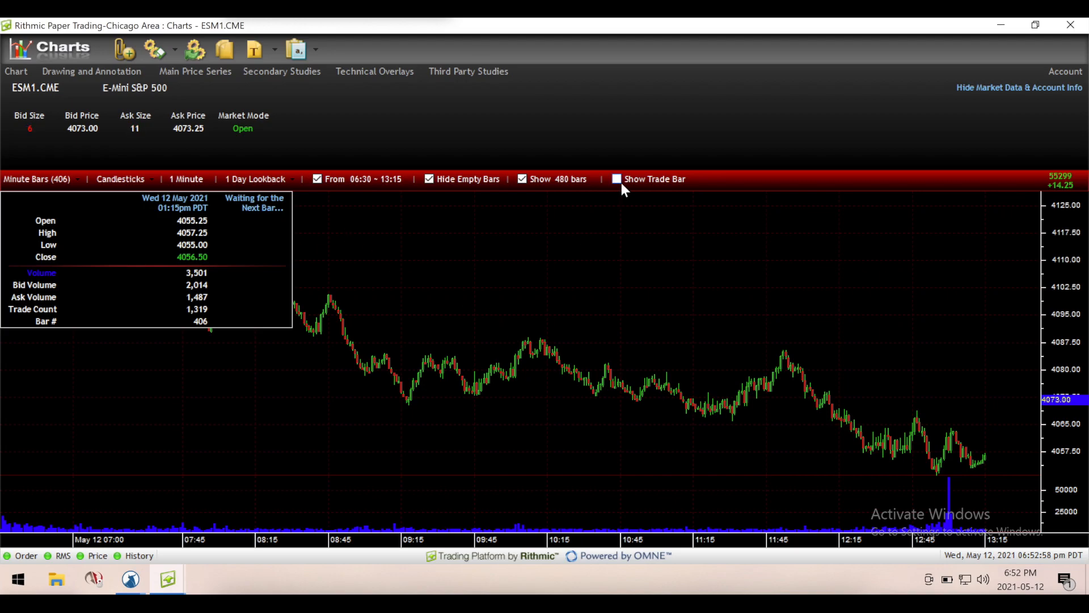
Turn on Show Trade Bar for the ESM1.CME chart
{"action": "left_click", "coordinate": [616, 179]}
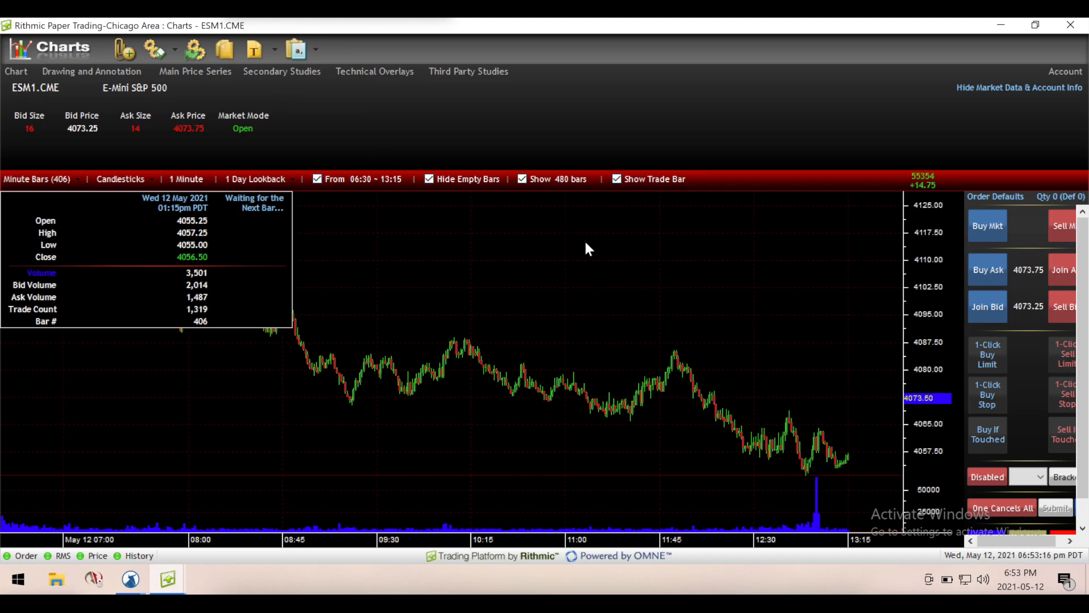
Turn off the 06:30–13:15 From time-range filter on the chart bars
{"action": "left_click", "coordinate": [570, 179]}
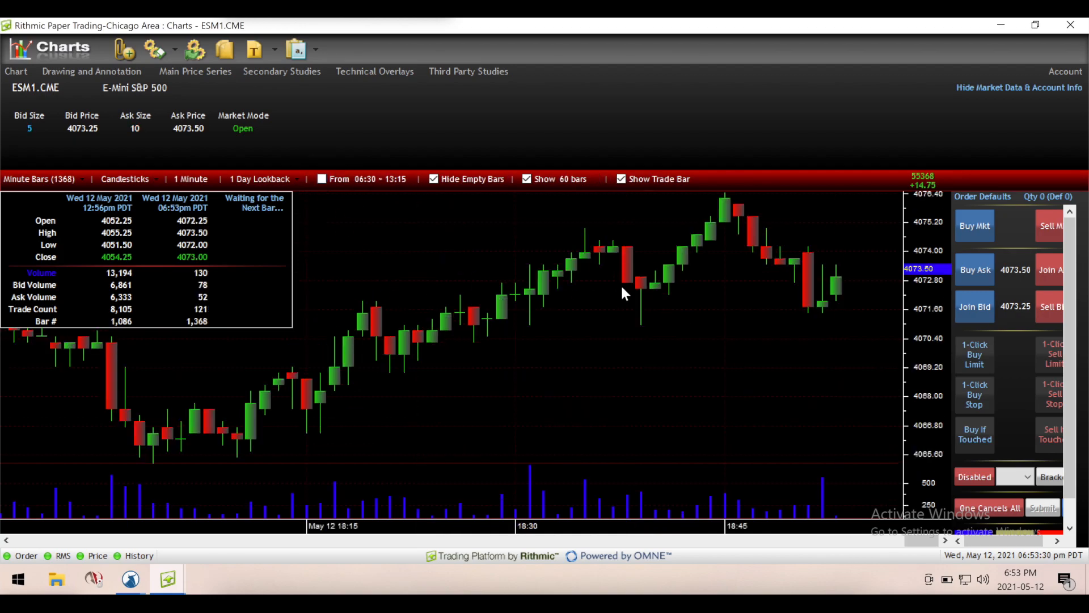
{"action": "mouse_move", "coordinate": [851, 264]}
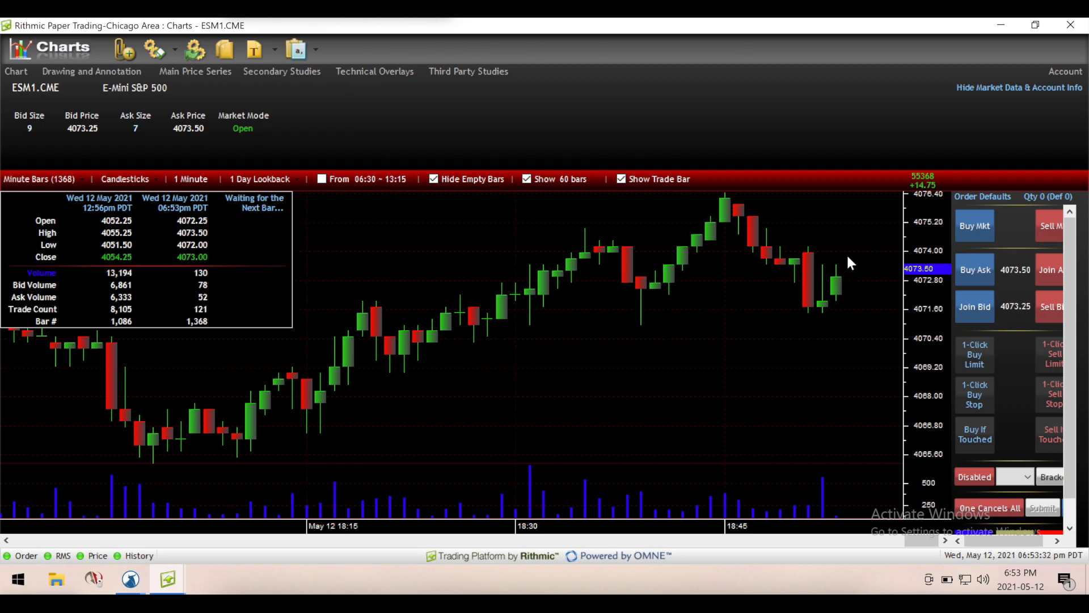